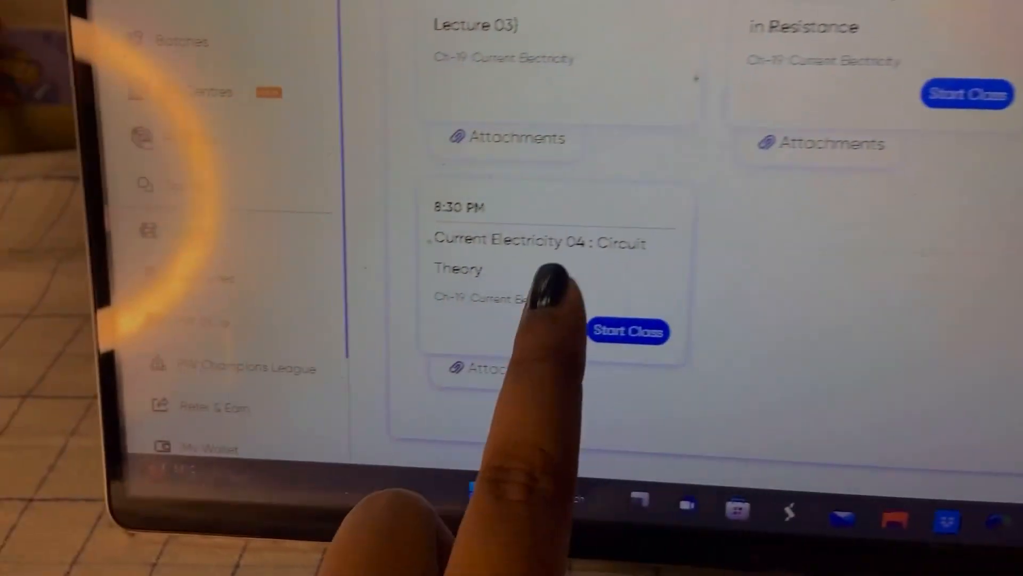
# Step: Start the Current Electricity 04: Circuit Theory class from the batch schedule
pyautogui.click(629, 331)
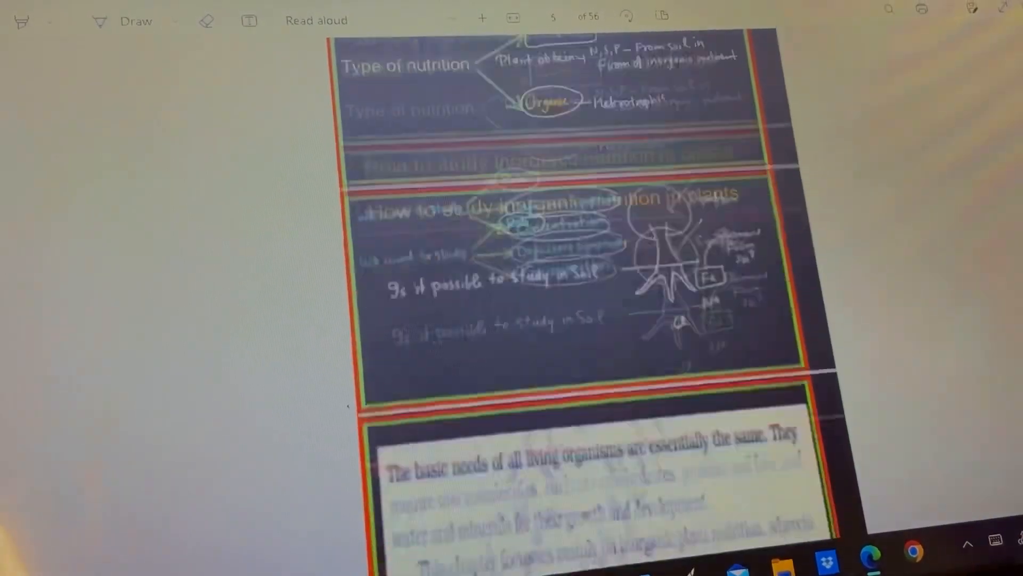
# Step: Page down through the annotated Mineral Nutrition notes from hydroponics to deficiency symptoms
pyautogui.scroll(-3)
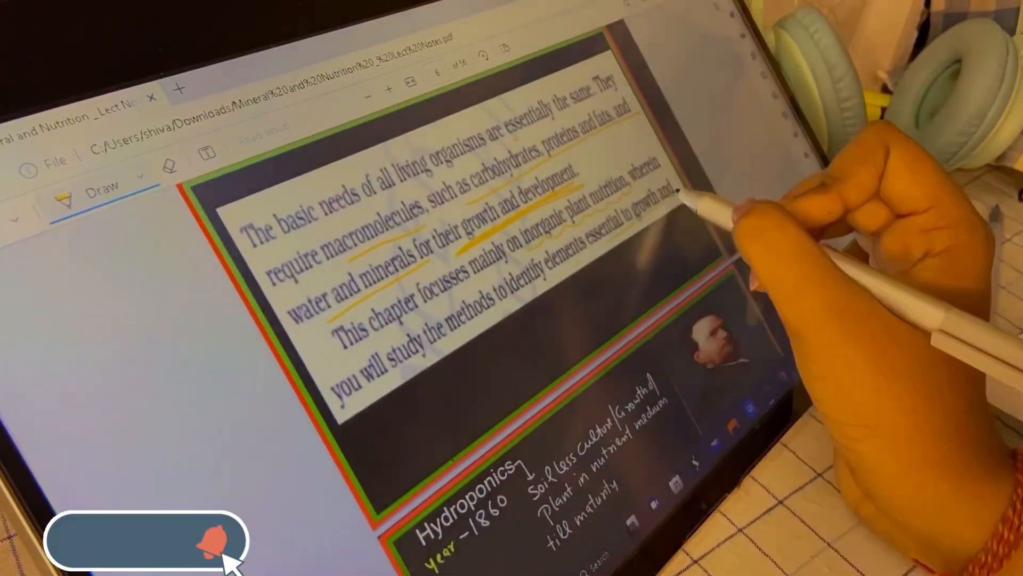
pyautogui.scroll(-3)
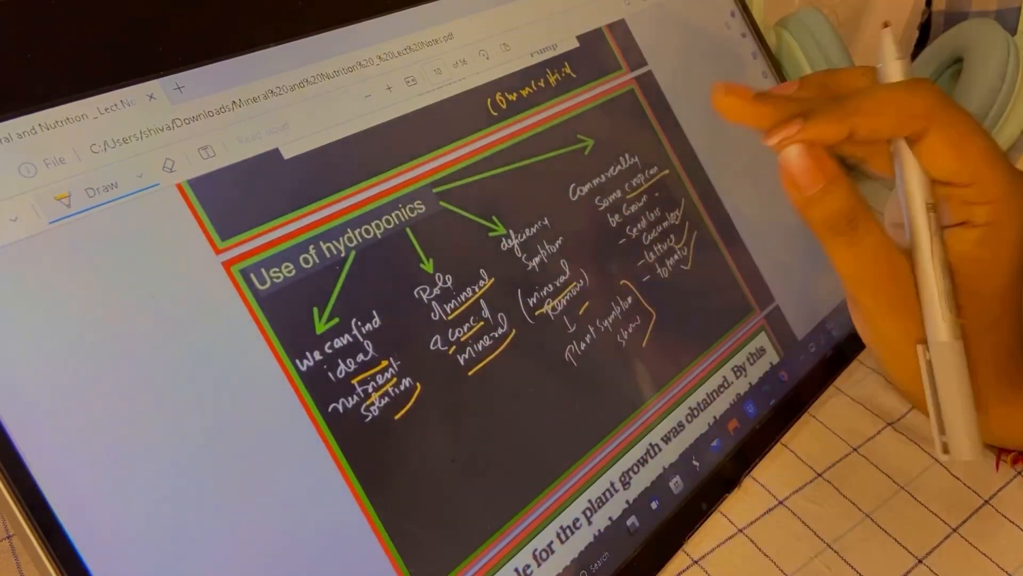
pyautogui.scroll(-3)
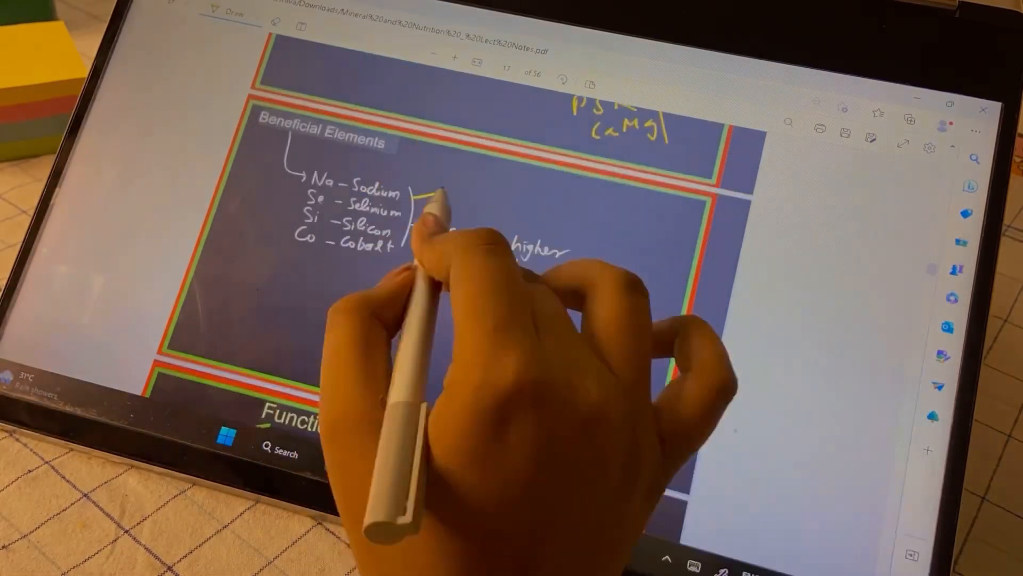
pyautogui.scroll(-3)
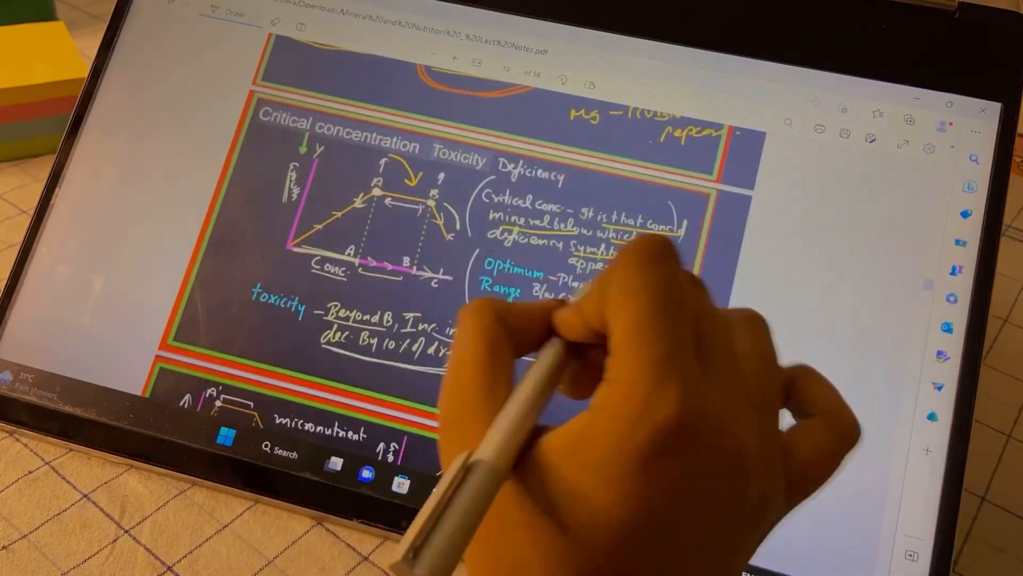
pyautogui.scroll(-3)
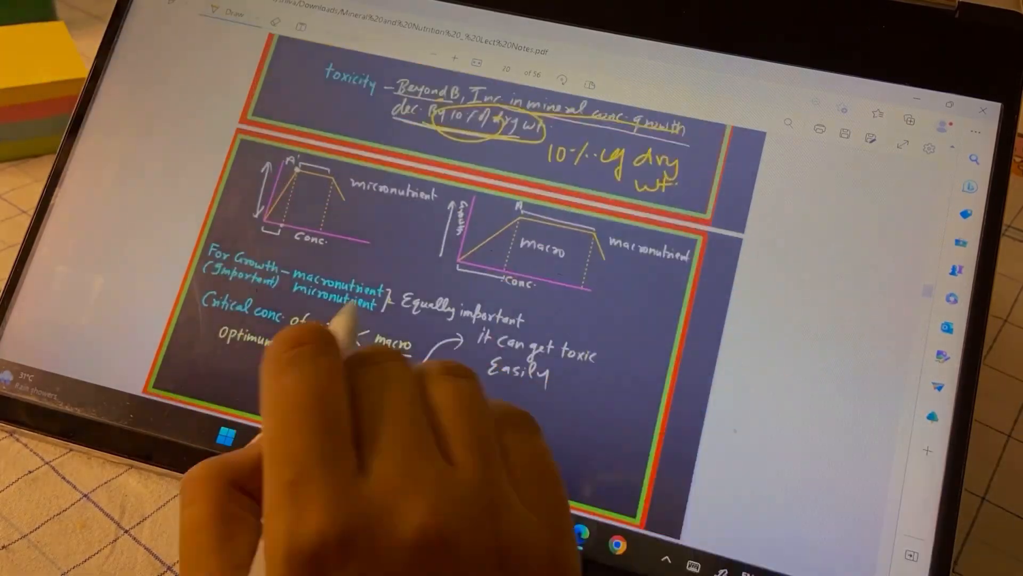
pyautogui.scroll(-3)
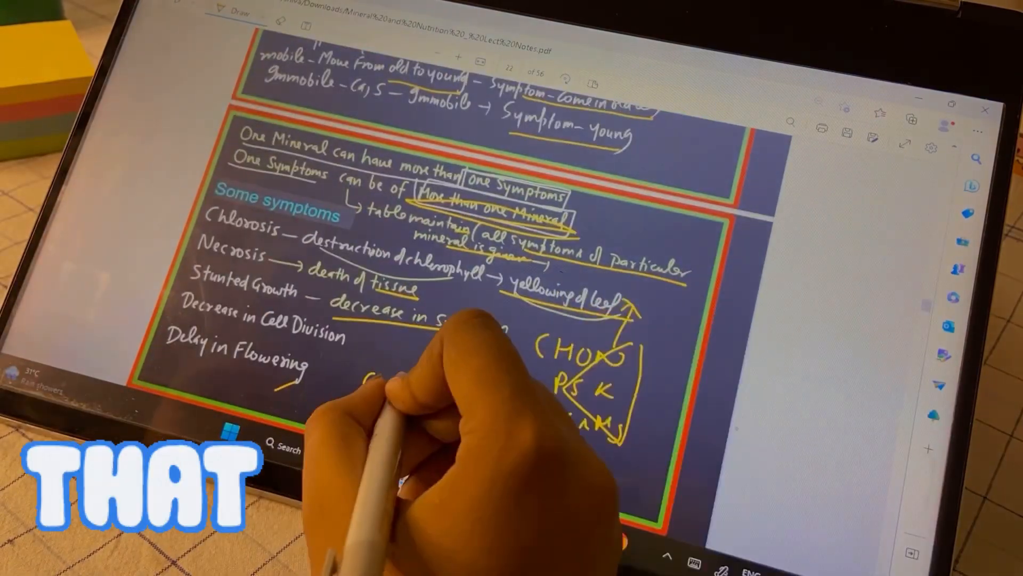
pyautogui.scroll(-3)
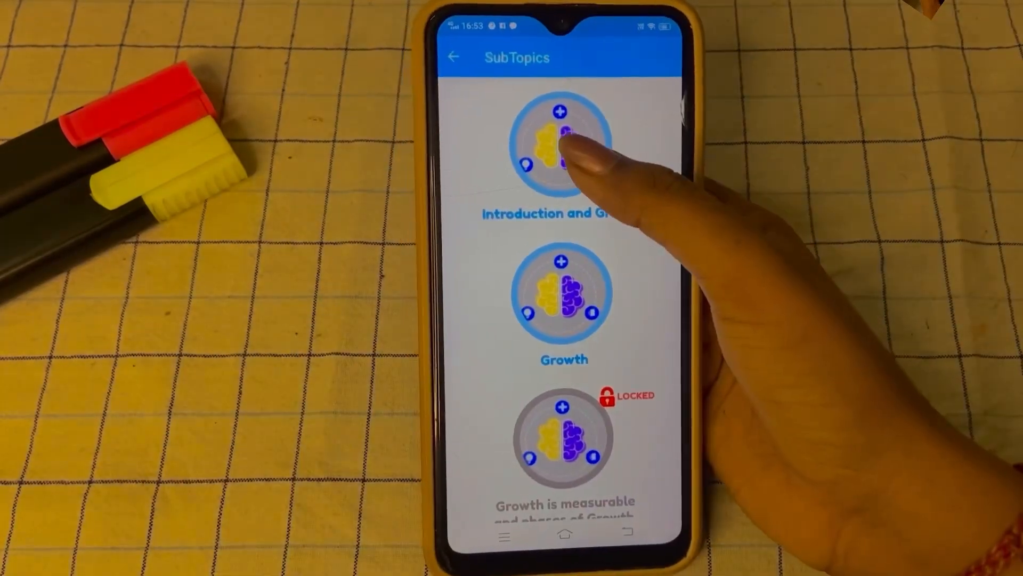
# Step: Begin the Introduction and Growth quiz, answering the first growth step and unfavourable-conditions seed questions
pyautogui.click(559, 140)
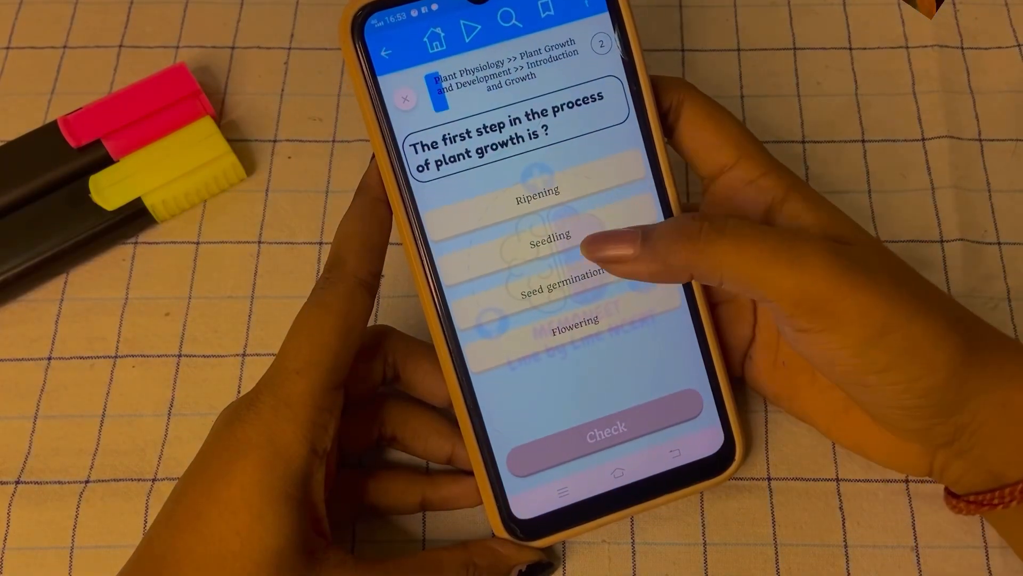
pyautogui.click(565, 255)
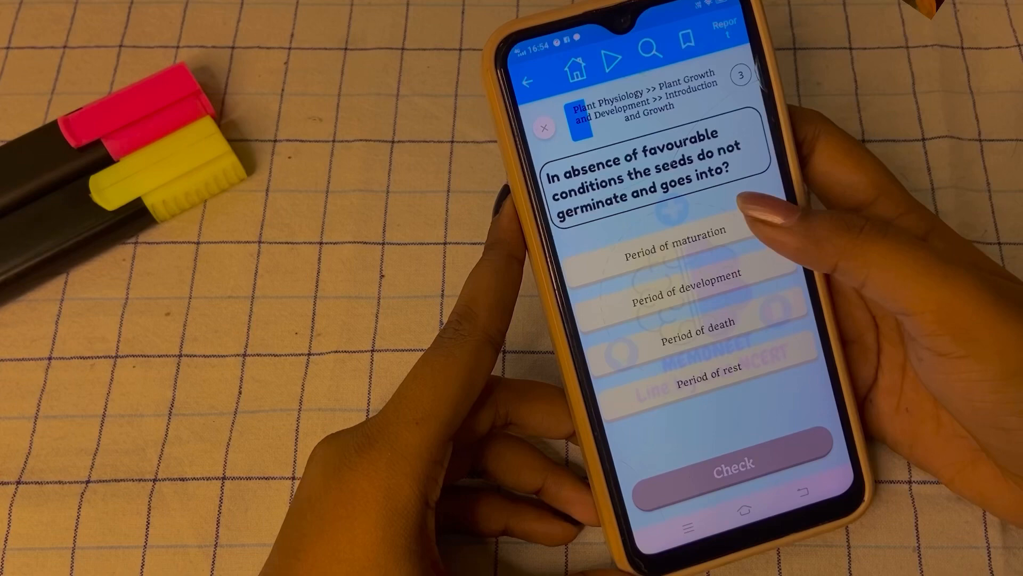
pyautogui.click(732, 460)
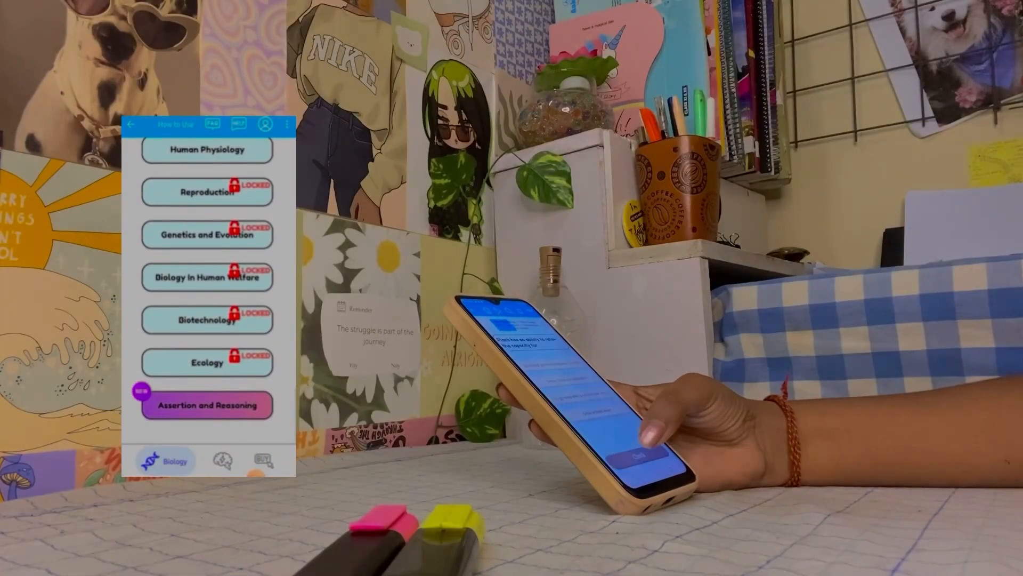
# Step: Browse Biology's Diversity In Living World chapter to The Living World subtopics, then return home
pyautogui.scroll(-3)
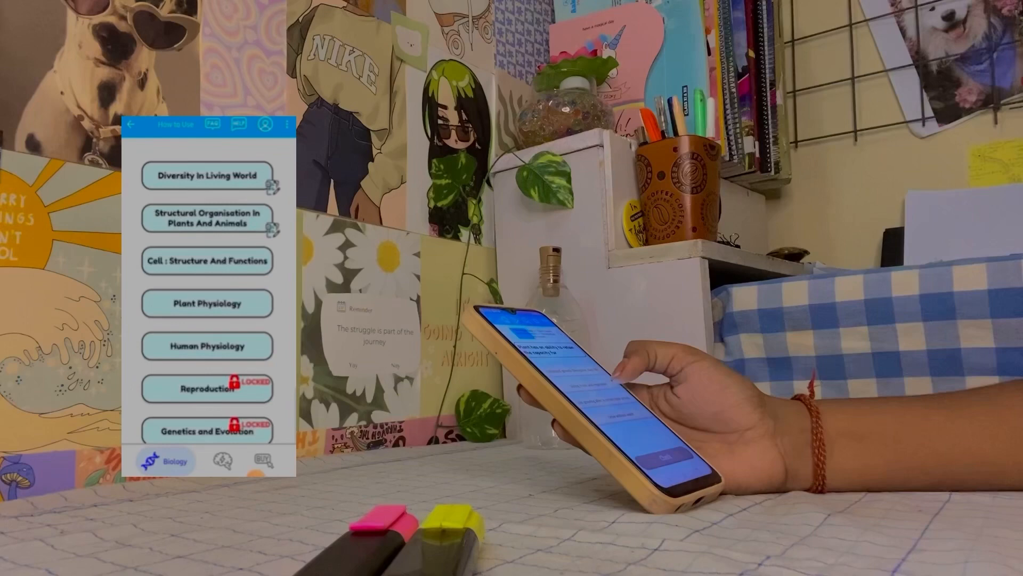
pyautogui.click(207, 176)
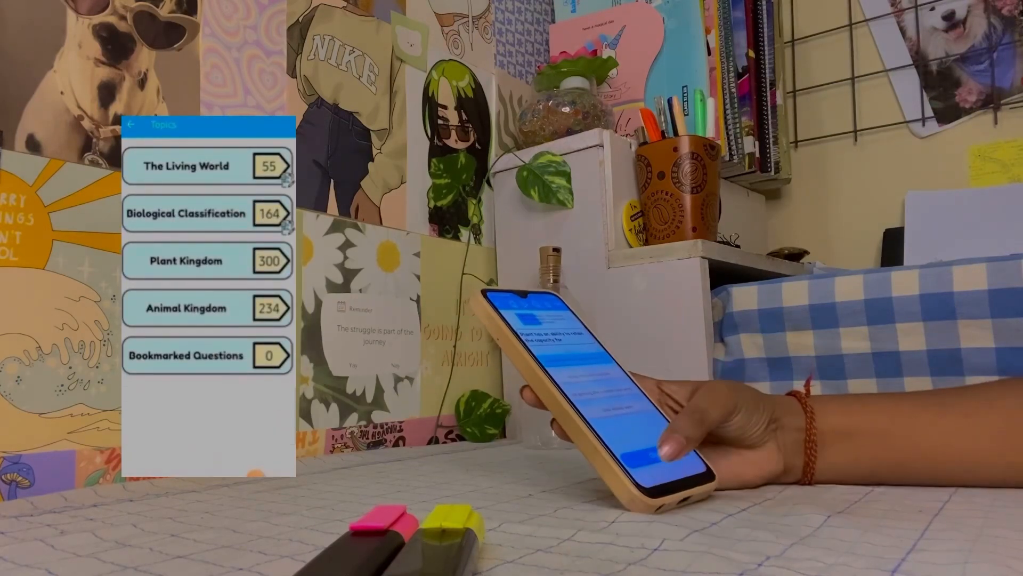
pyautogui.click(186, 166)
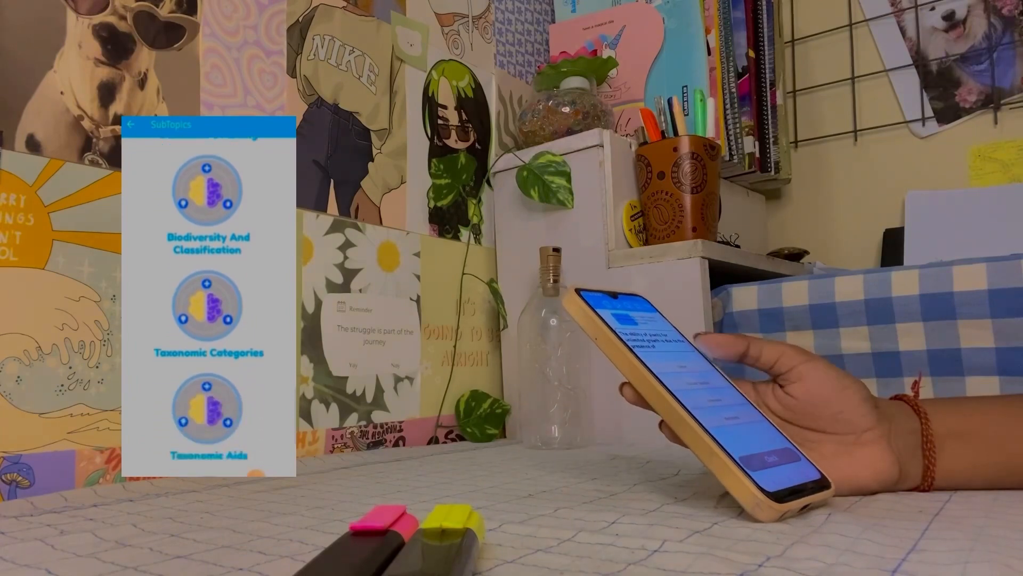
pyautogui.click(130, 124)
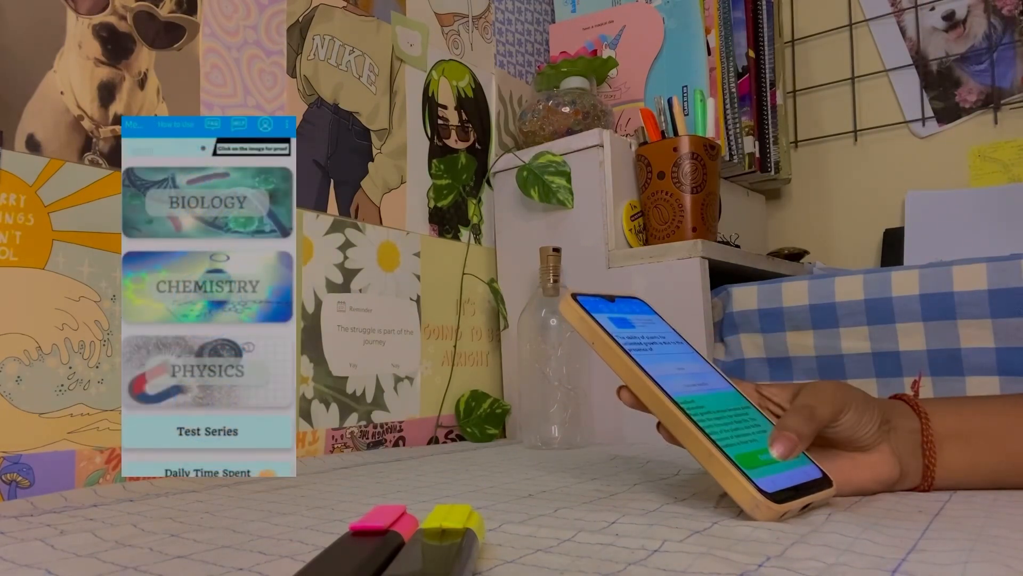
# Step: Work through Chemistry Physical Chemistry Formulae and Class 11 lecture questions, marking the harmful substances statement TRUE
pyautogui.click(208, 286)
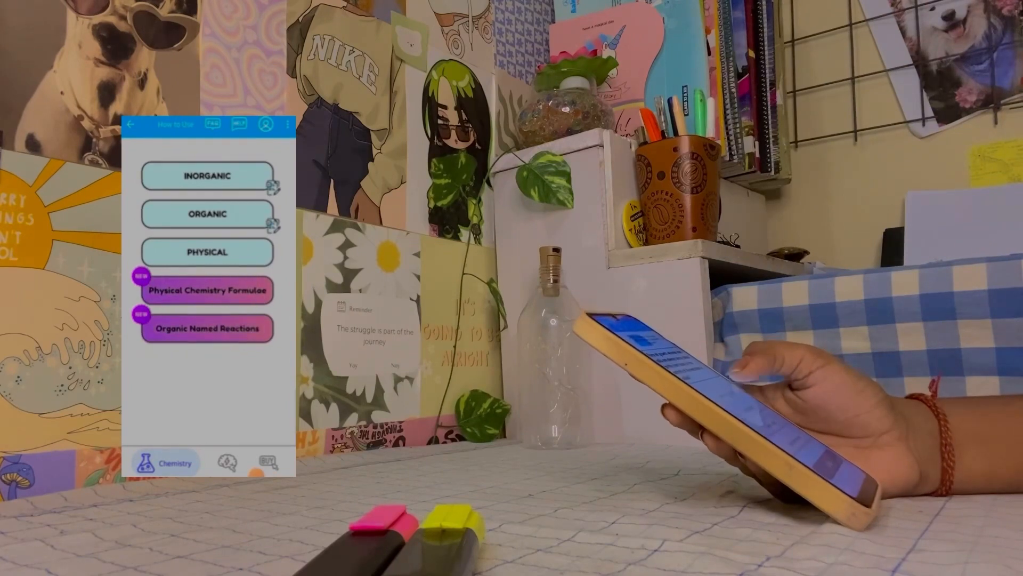
pyautogui.click(206, 289)
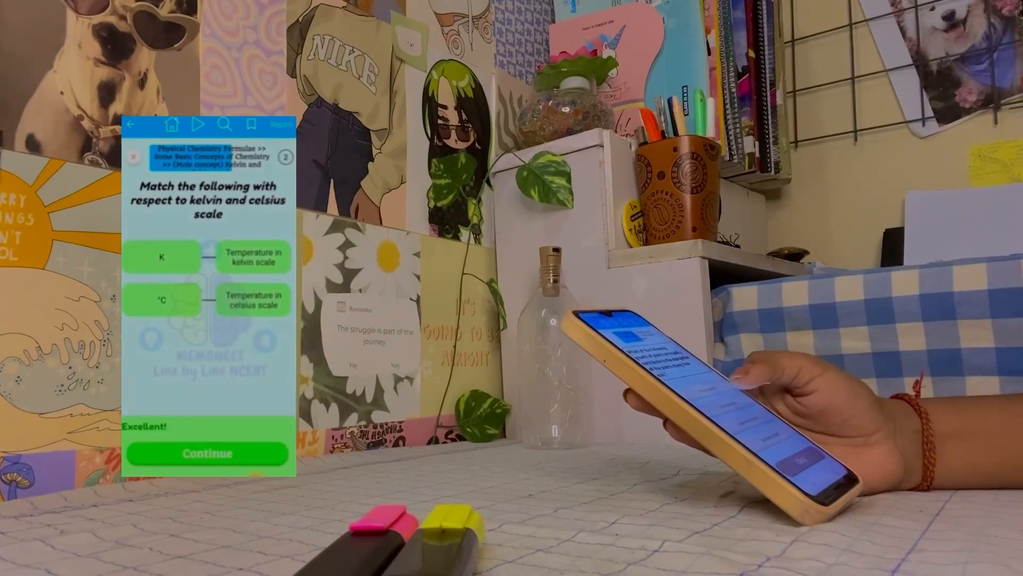
pyautogui.click(207, 453)
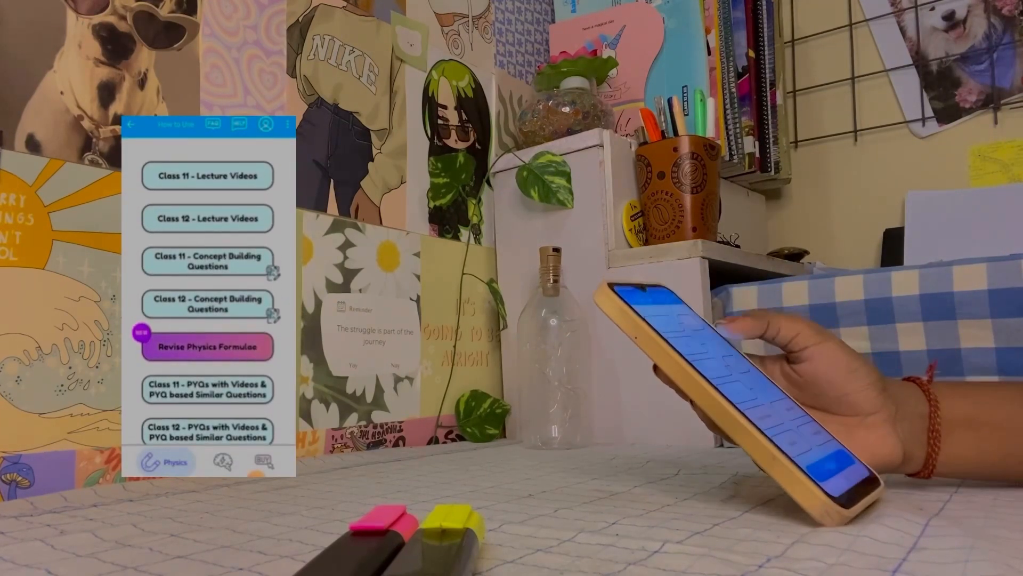
pyautogui.click(207, 175)
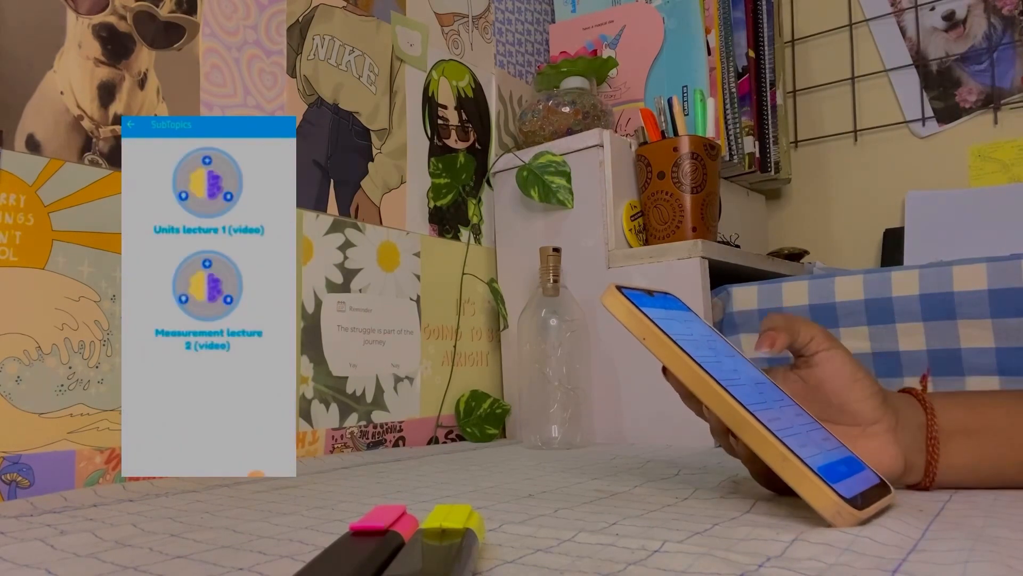
pyautogui.click(209, 182)
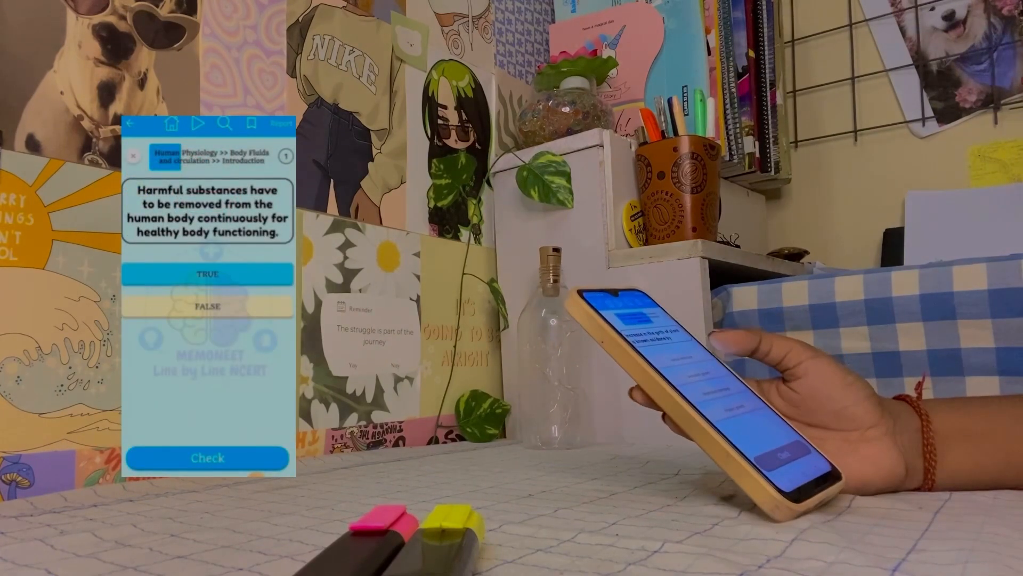
pyautogui.click(208, 274)
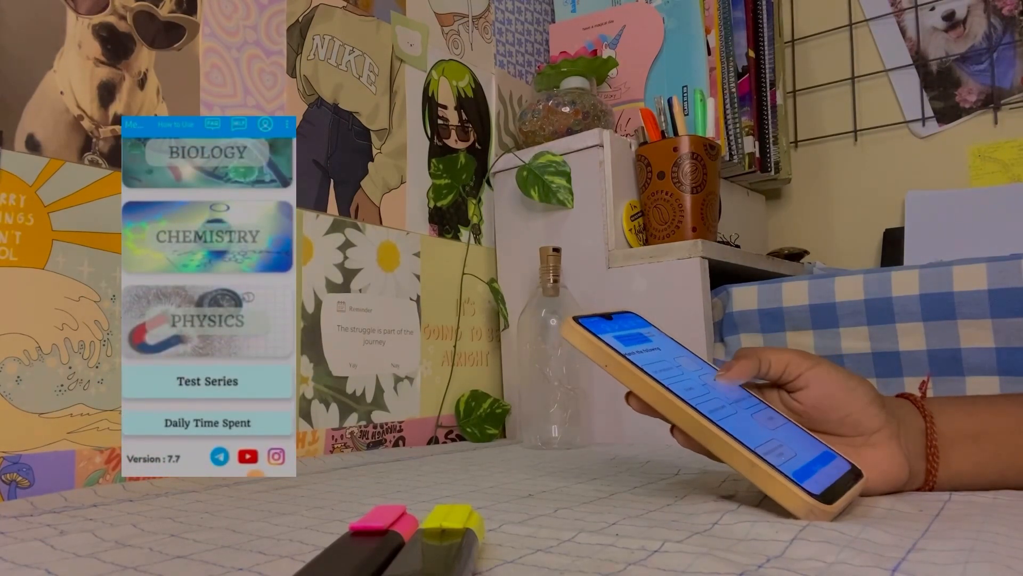
# Step: Reach the Test Series section and expand the Full Length Test Series
pyautogui.click(207, 382)
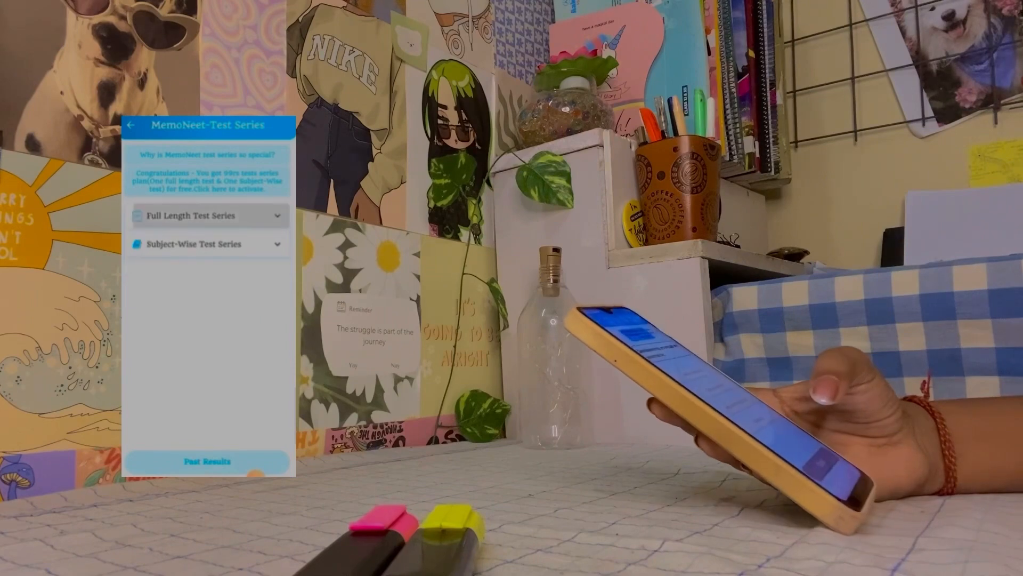
pyautogui.click(207, 243)
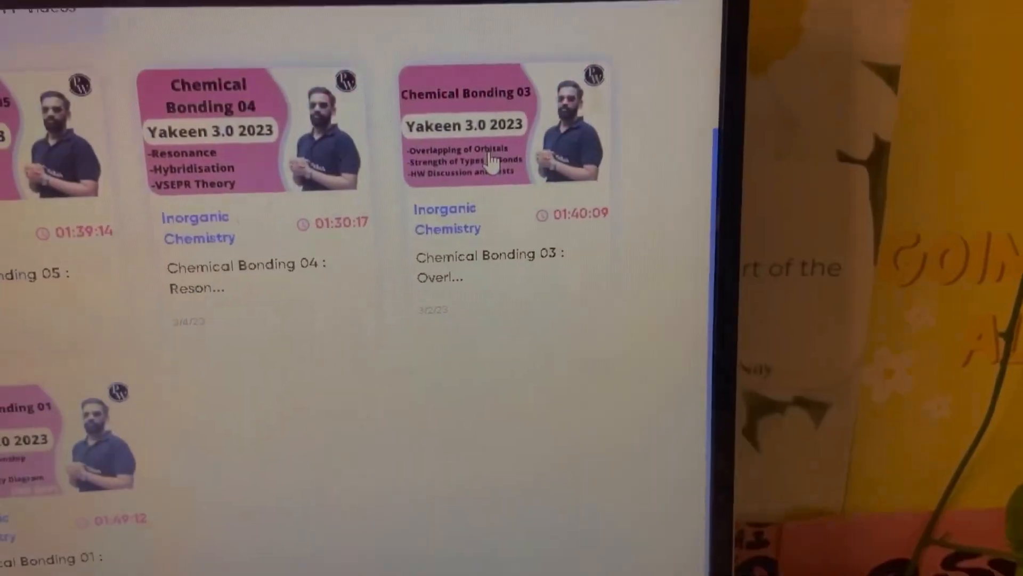
# Step: Play the Yakeen 3.0 Chemical Bonding lecture by Amit Mahajan
pyautogui.click(467, 123)
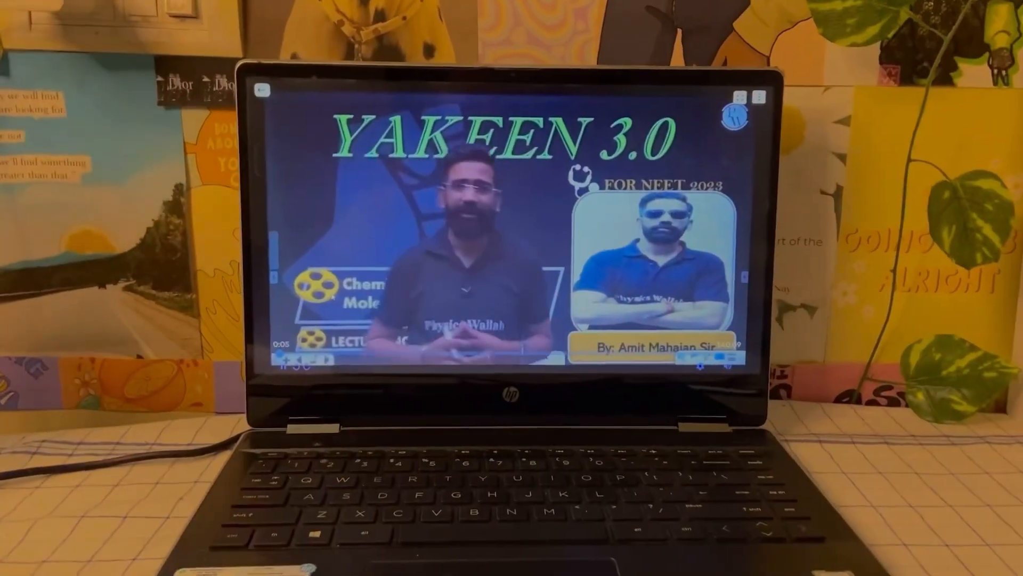